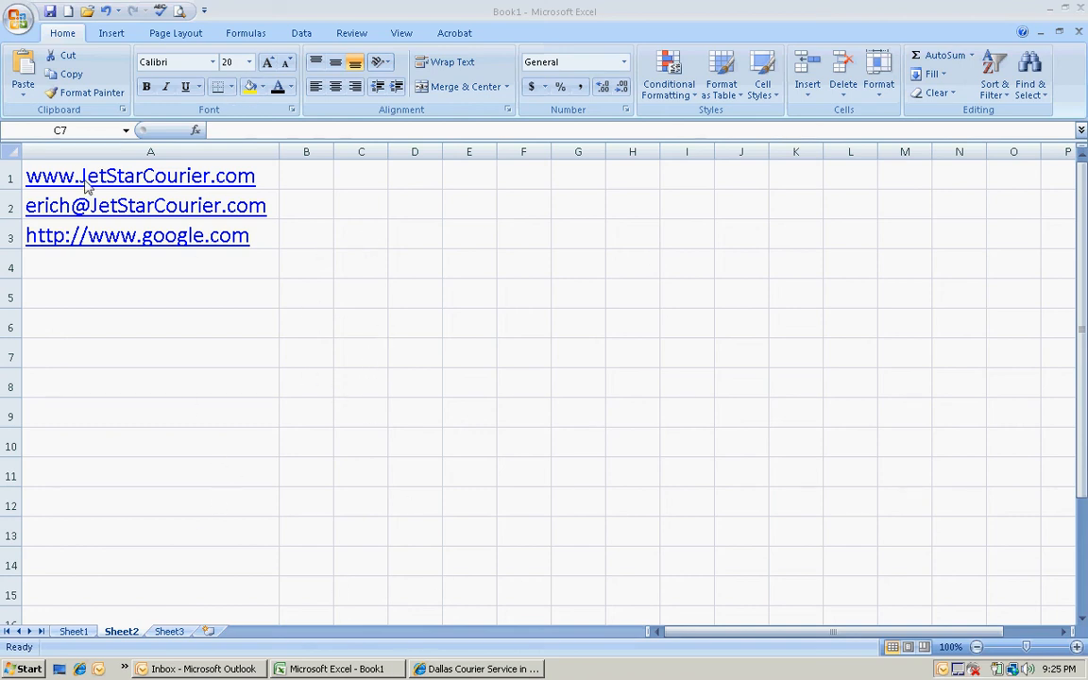
mouse_move(207, 389)
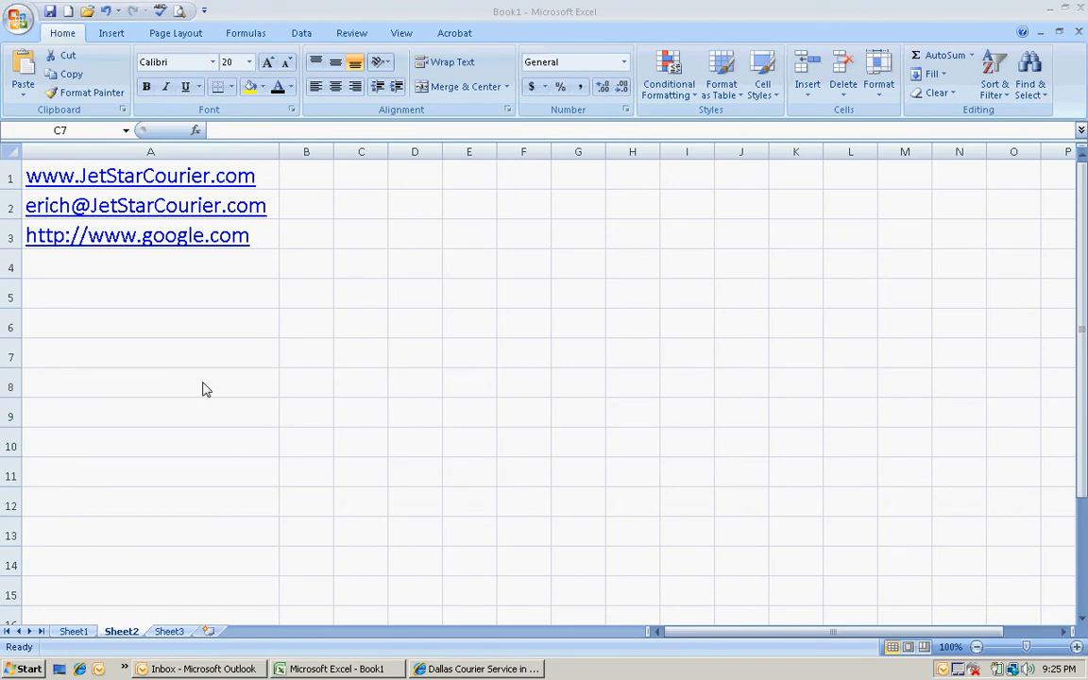
mouse_move(257, 514)
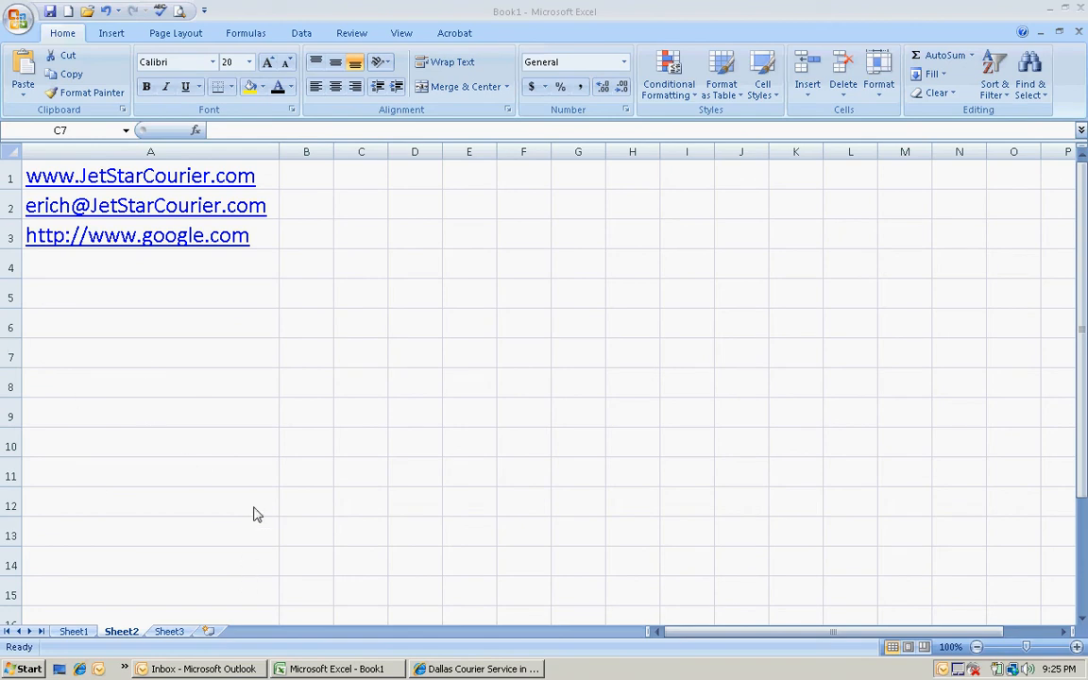
mouse_move(80, 386)
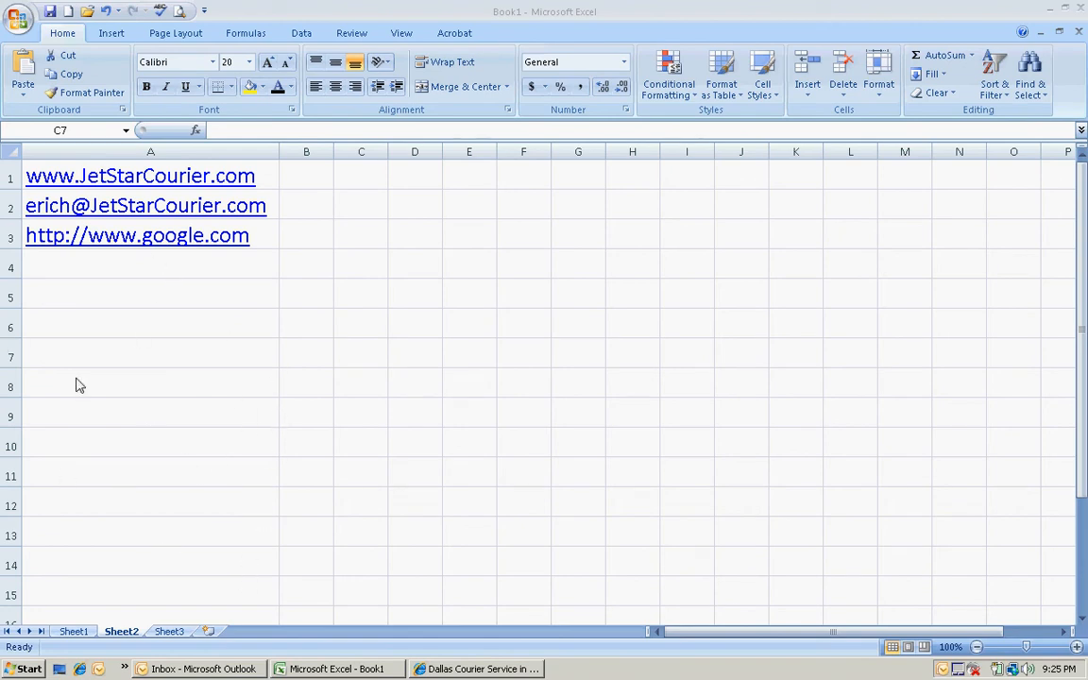
mouse_move(292, 325)
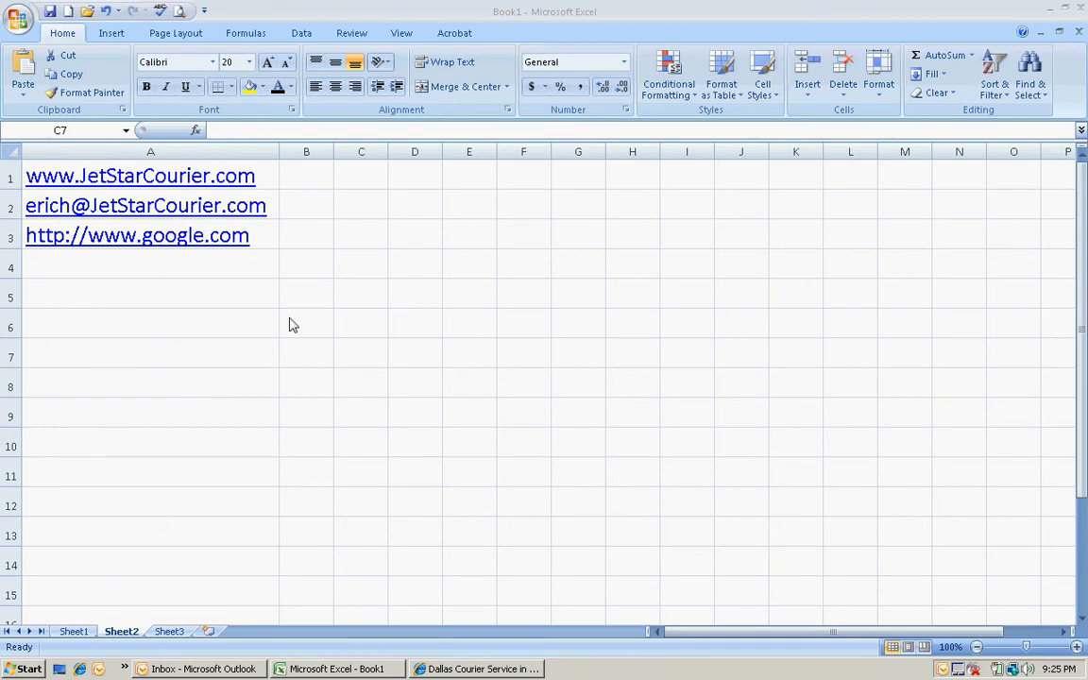
mouse_move(116, 180)
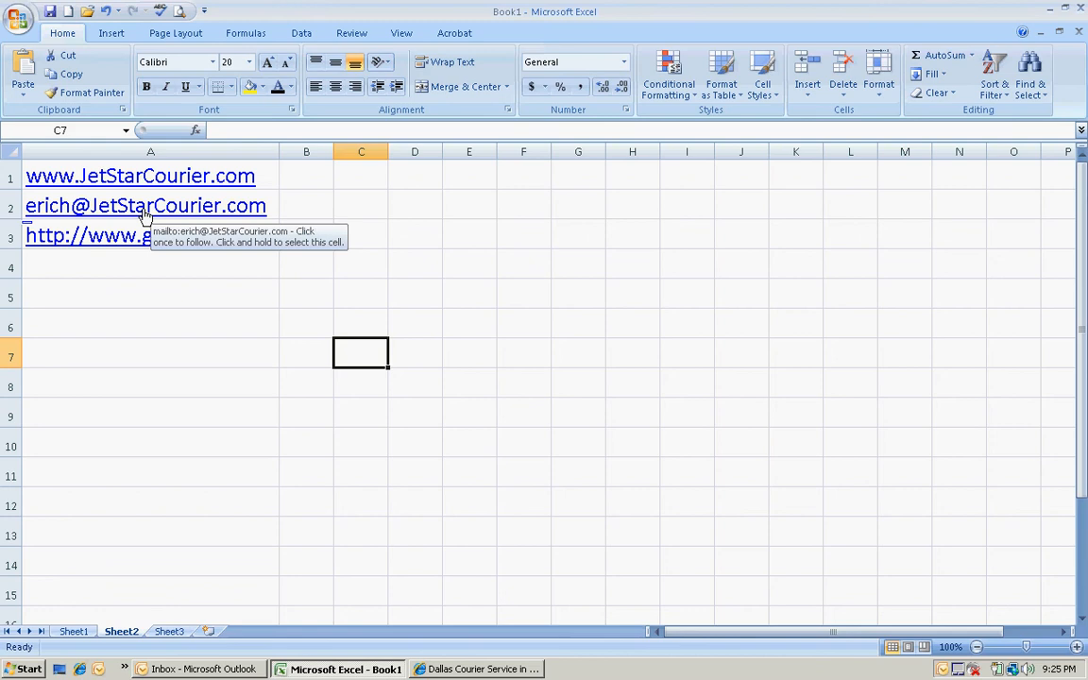
mouse_move(140, 185)
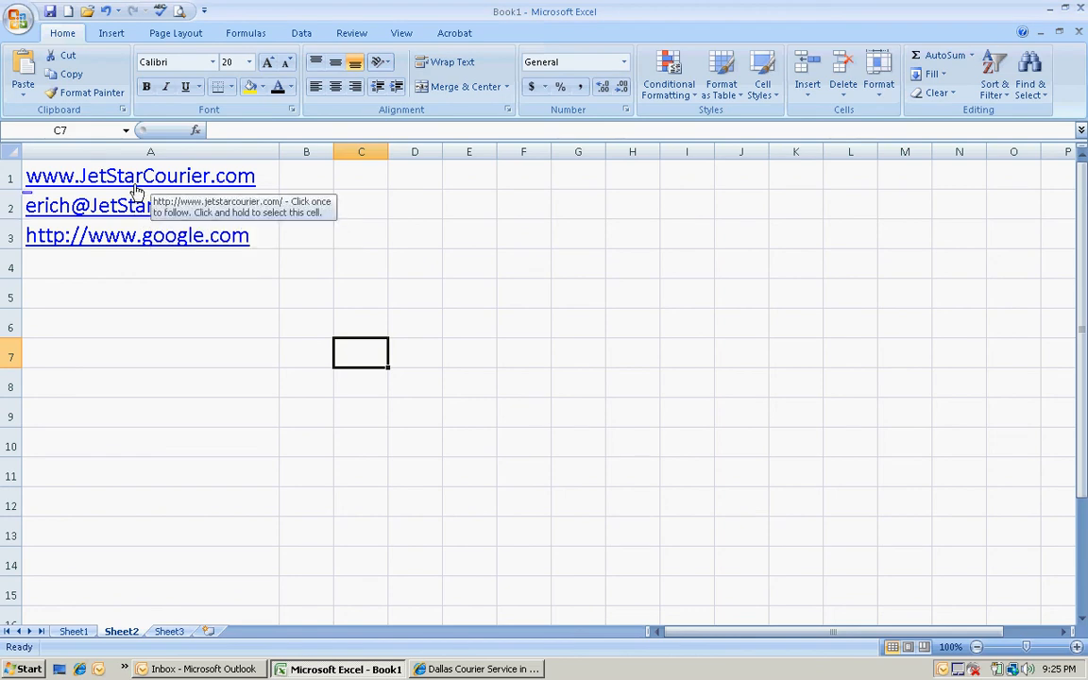
mouse_move(136, 238)
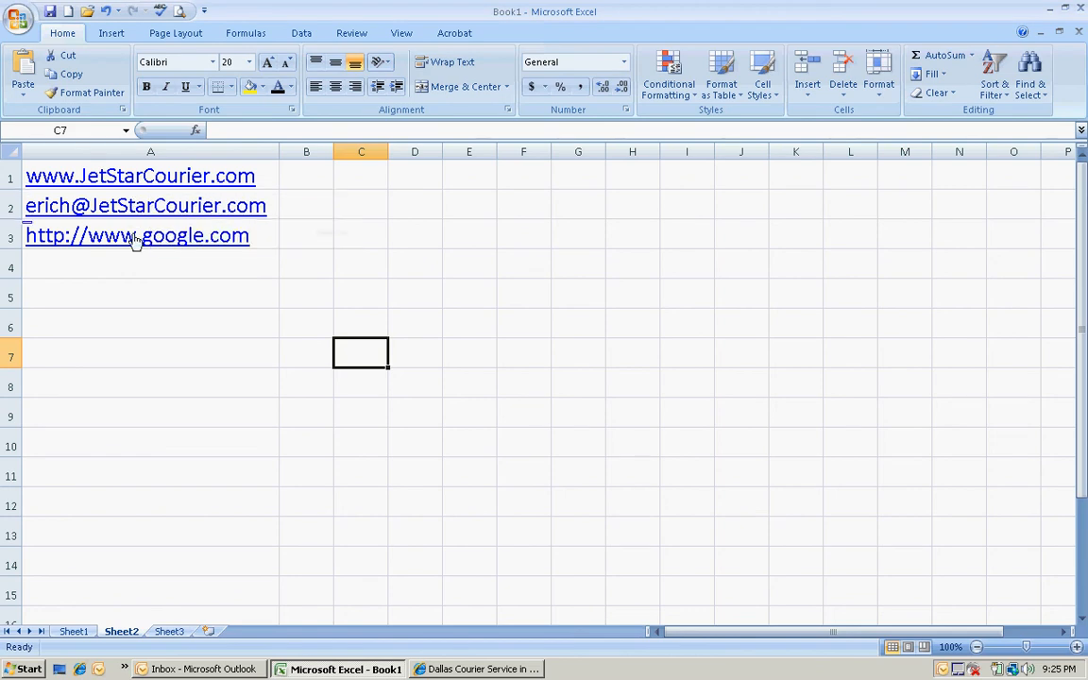
mouse_move(106, 234)
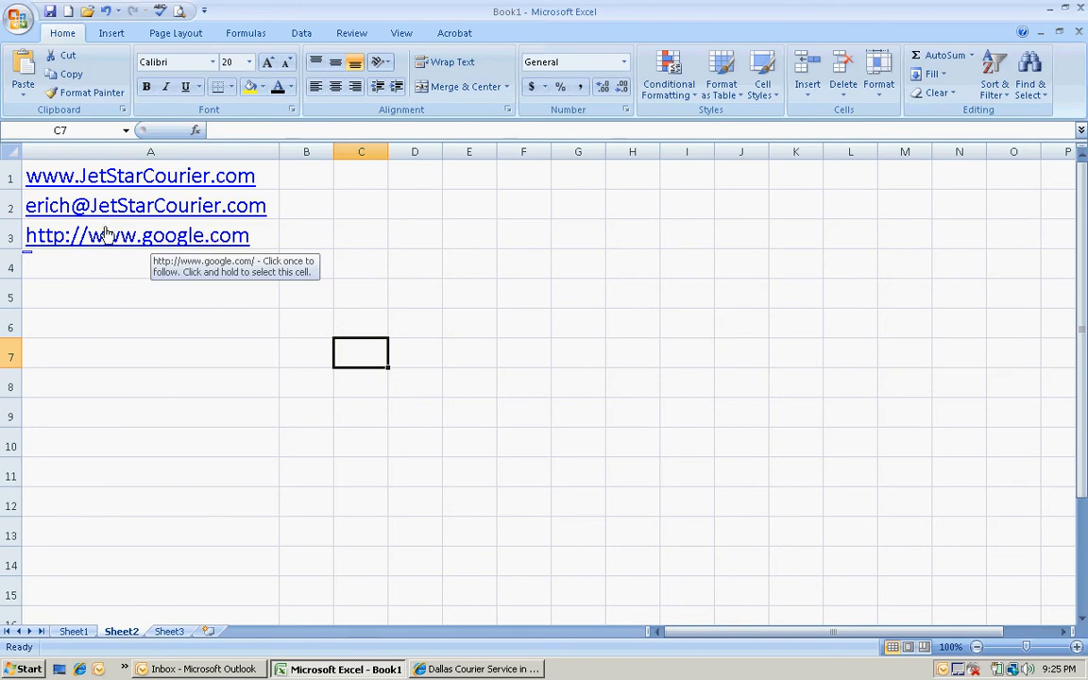
mouse_move(521, 313)
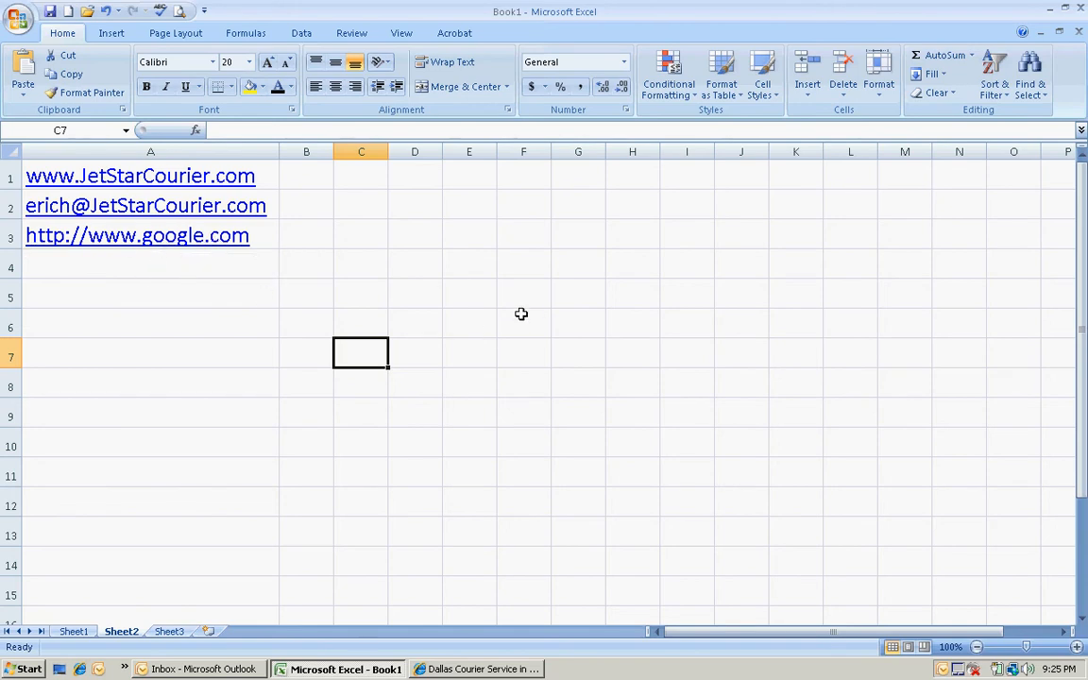
mouse_move(502, 316)
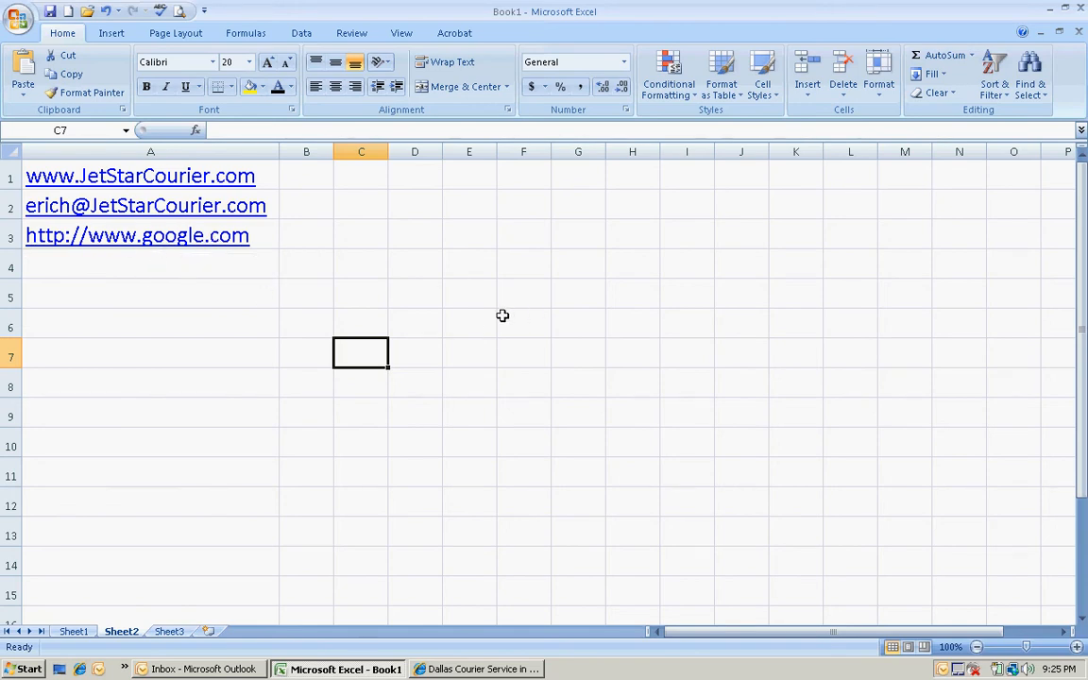
- Look over the link cells in column A and the google link in A3
click(151, 385)
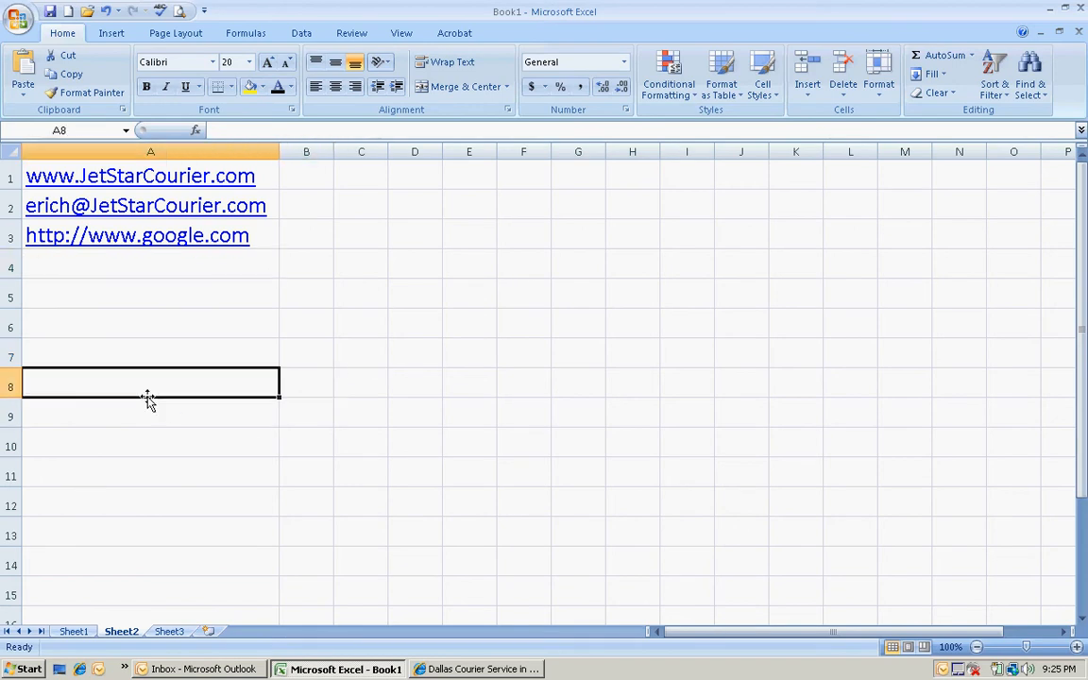
click(151, 326)
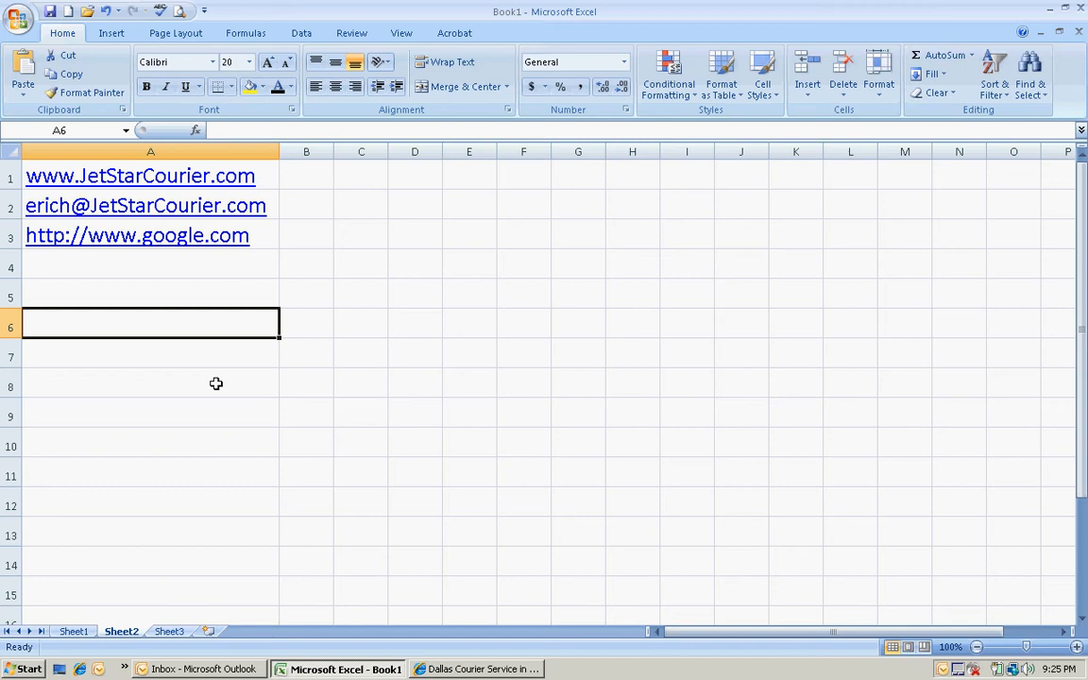
mouse_move(142, 179)
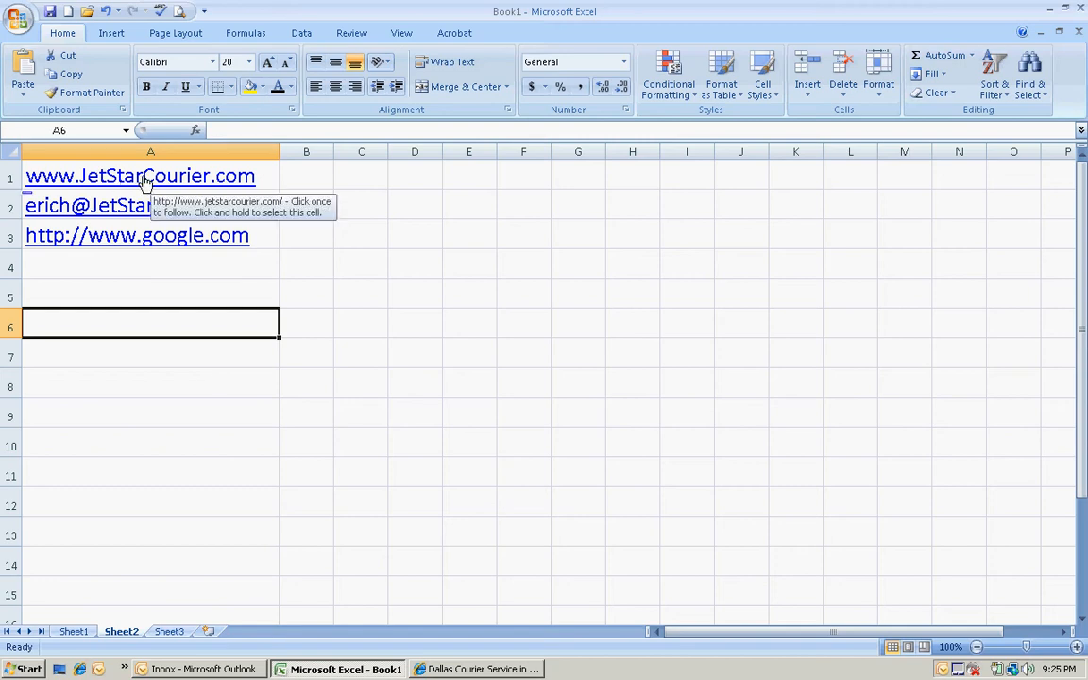
mouse_move(159, 241)
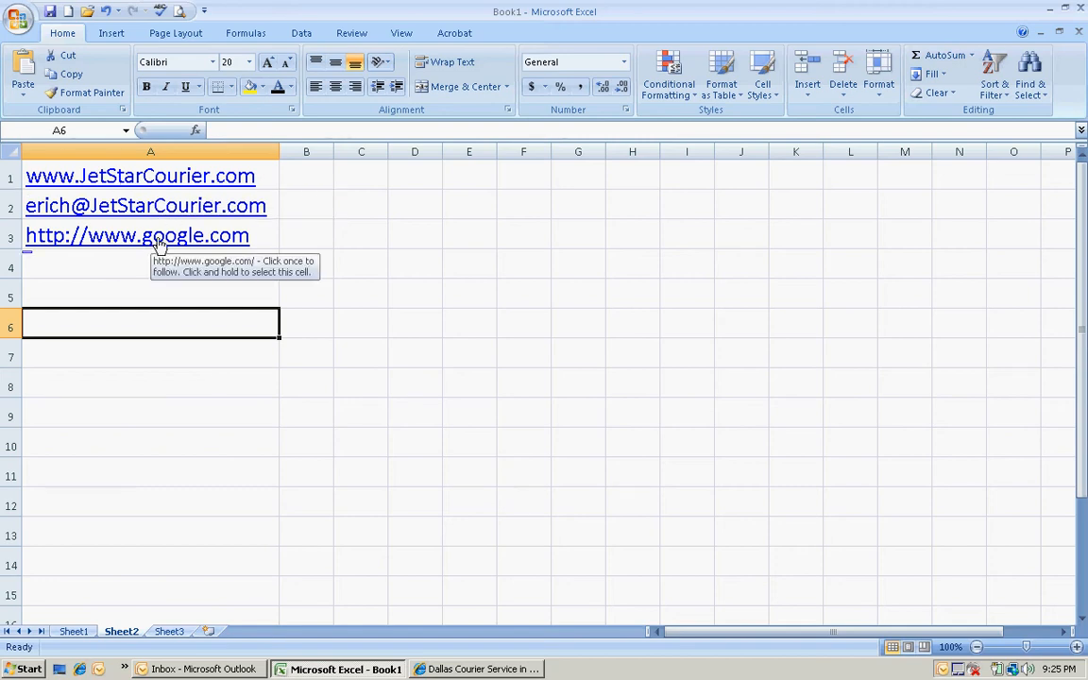
click(136, 234)
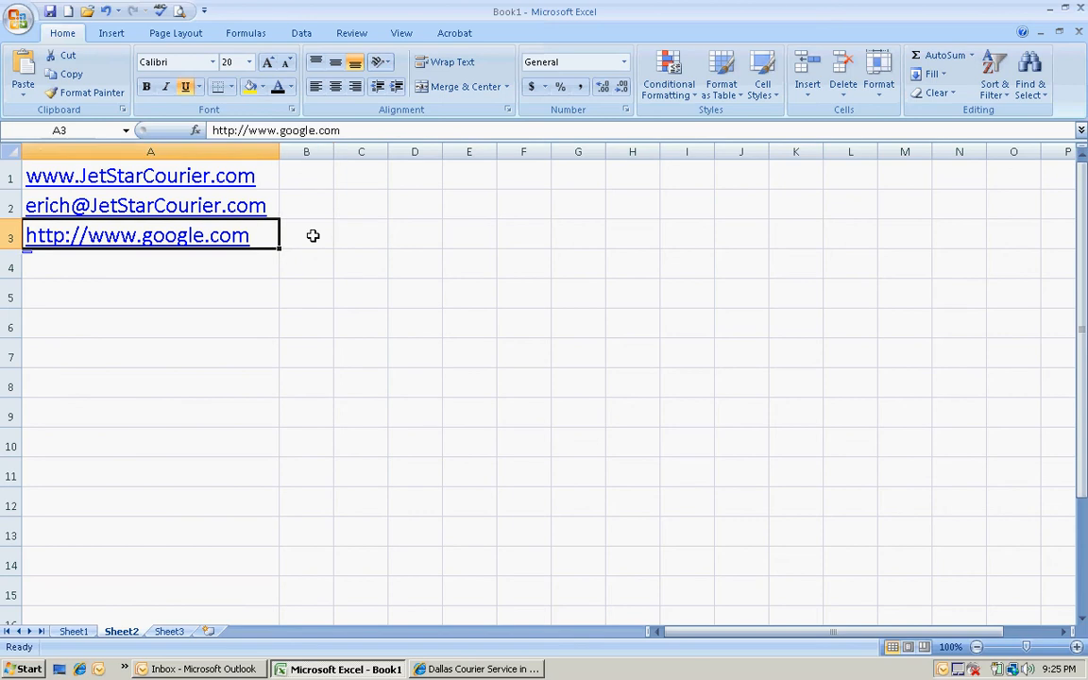
right_click(136, 234)
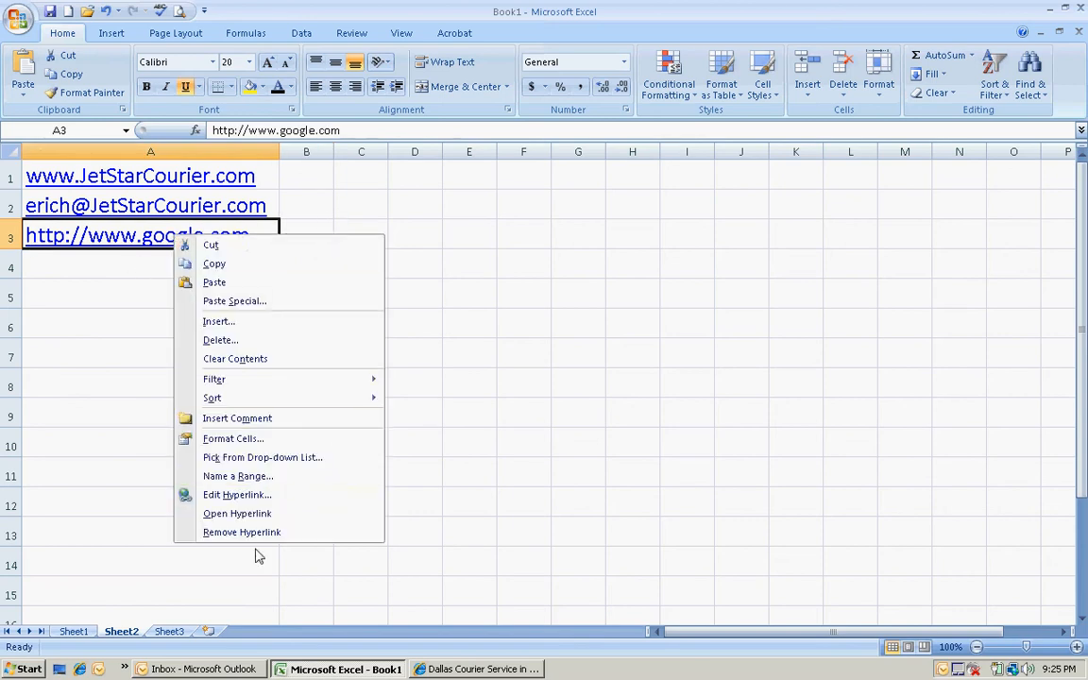
mouse_move(261, 533)
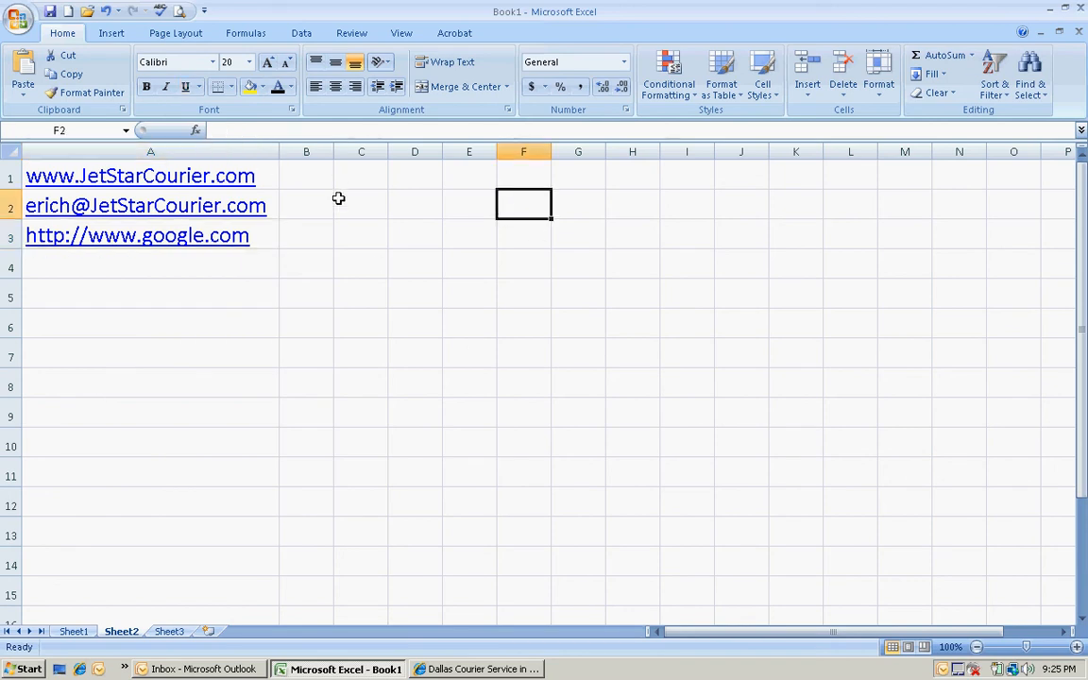
mouse_move(294, 223)
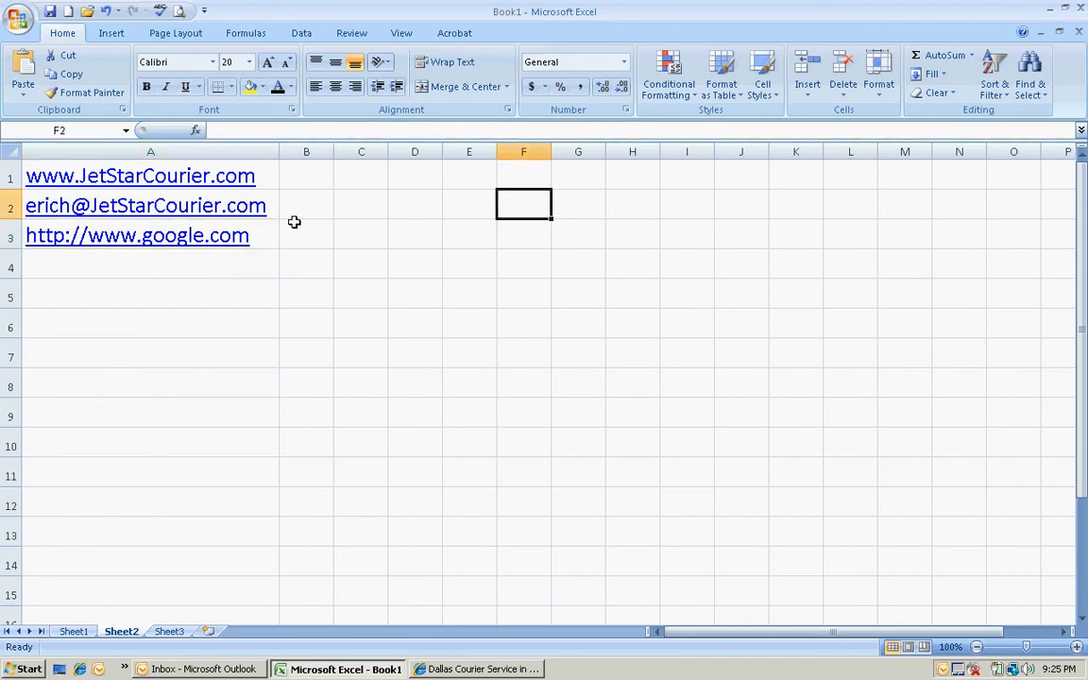
mouse_move(355, 179)
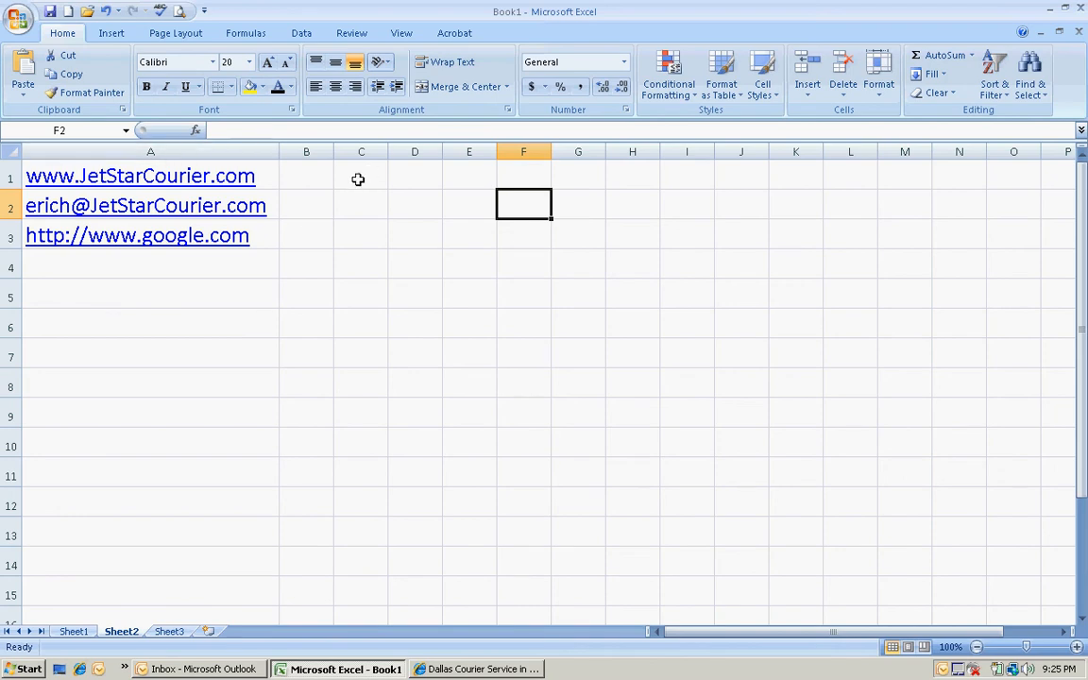
- Copy the 1 in C1 and select the three linked cells A1:A3 as paste targets
click(360, 176)
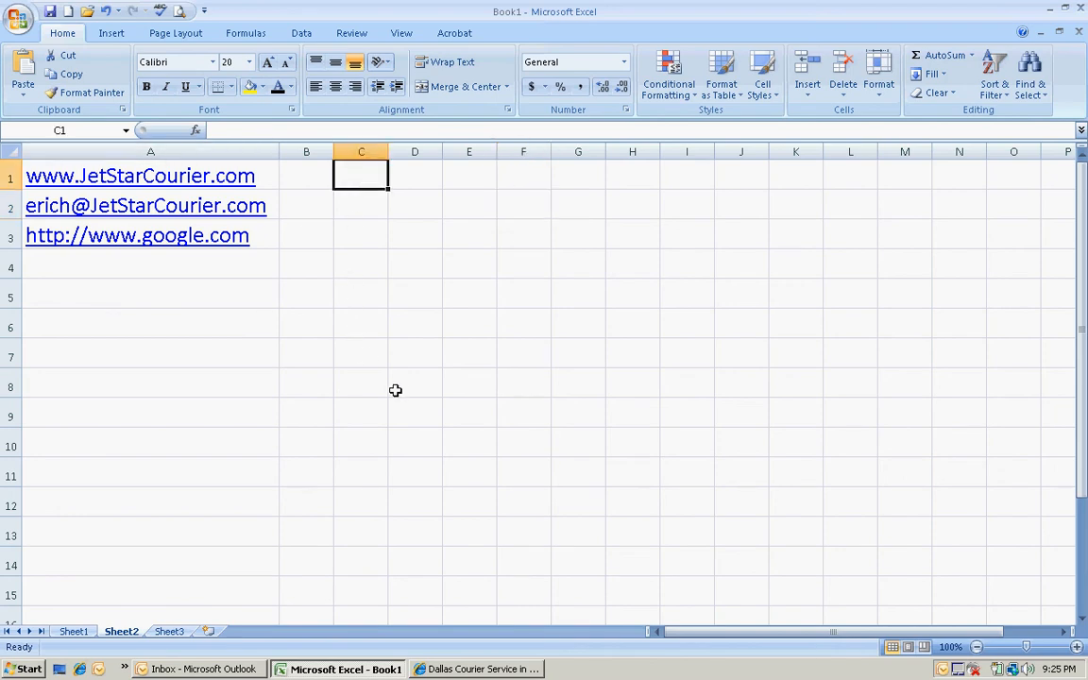
click(361, 323)
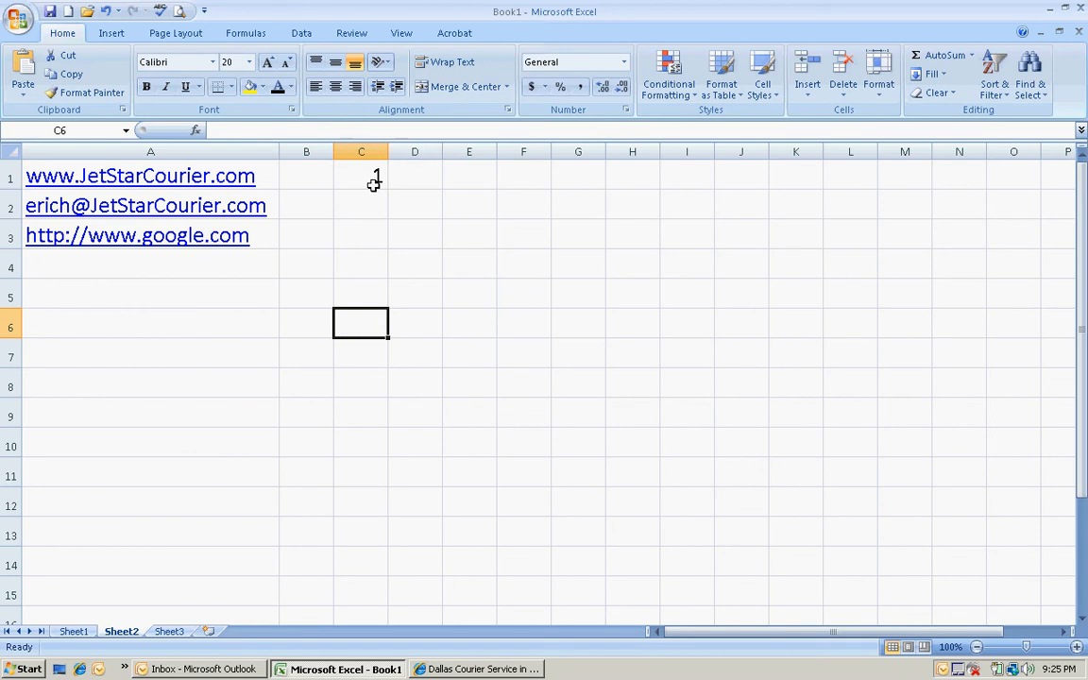
mouse_move(274, 239)
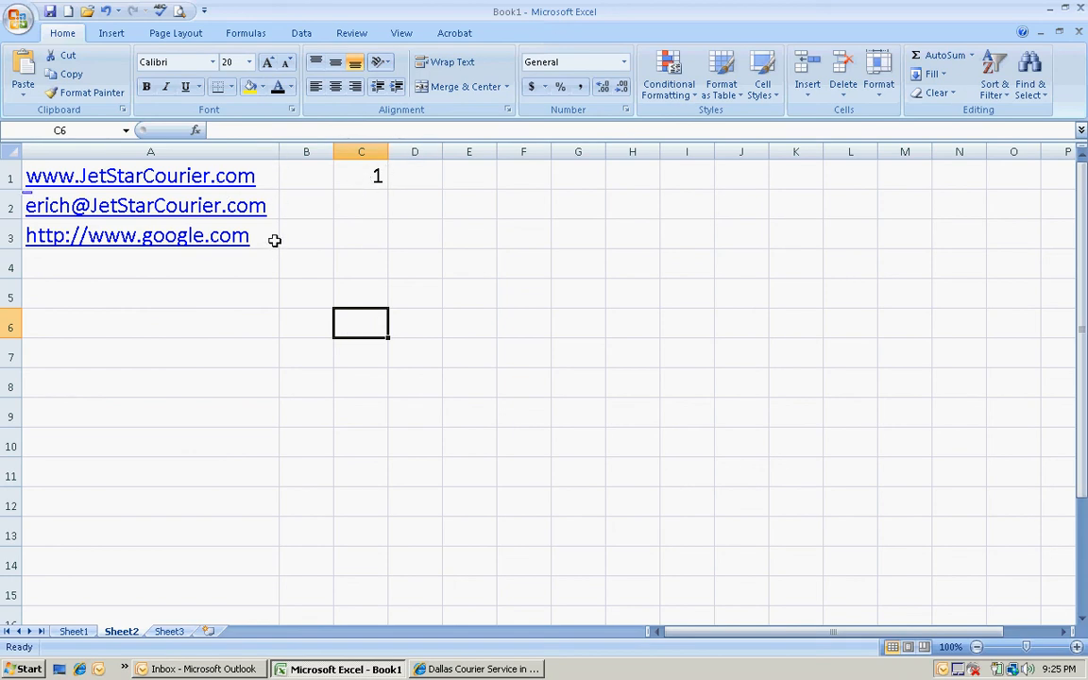
right_click(361, 175)
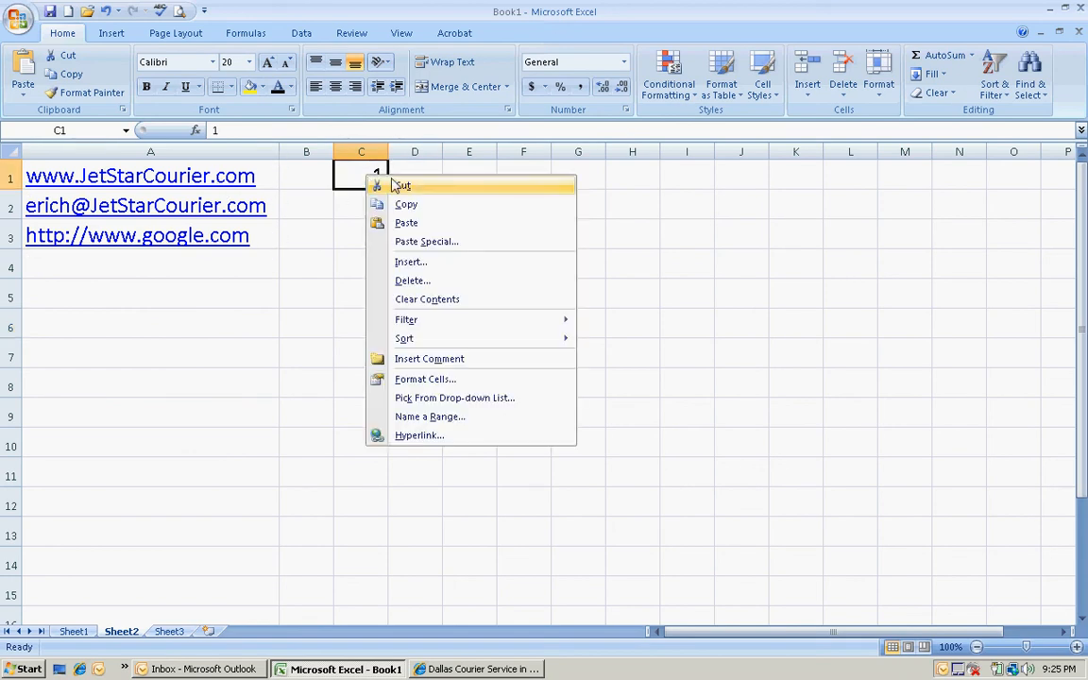
click(400, 185)
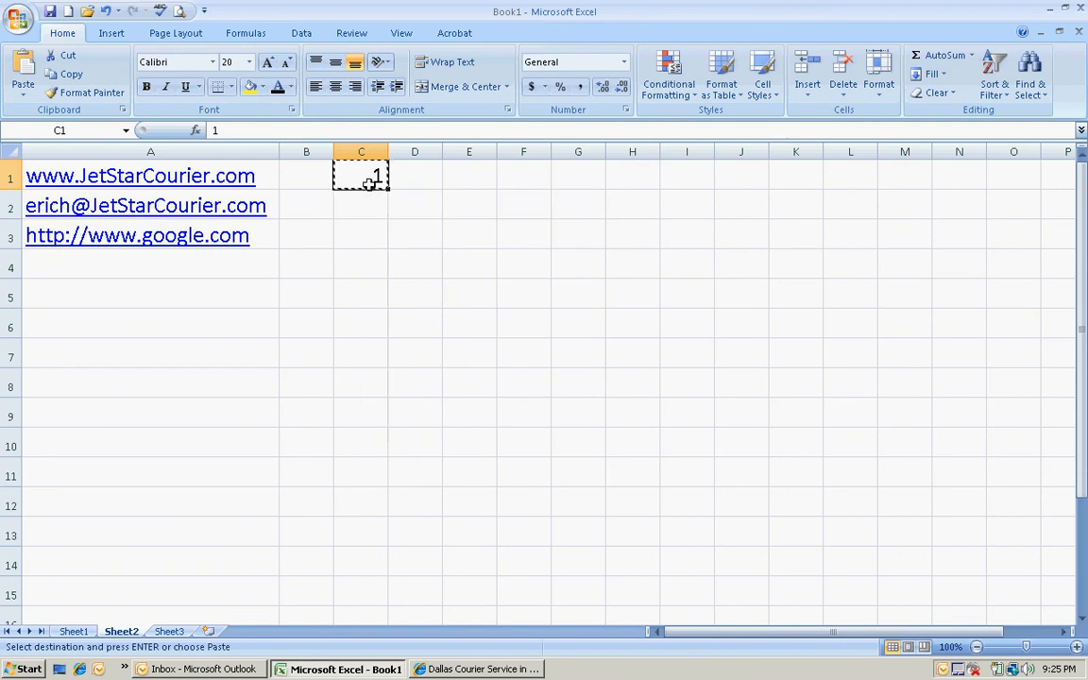
drag(151, 175, 151, 235)
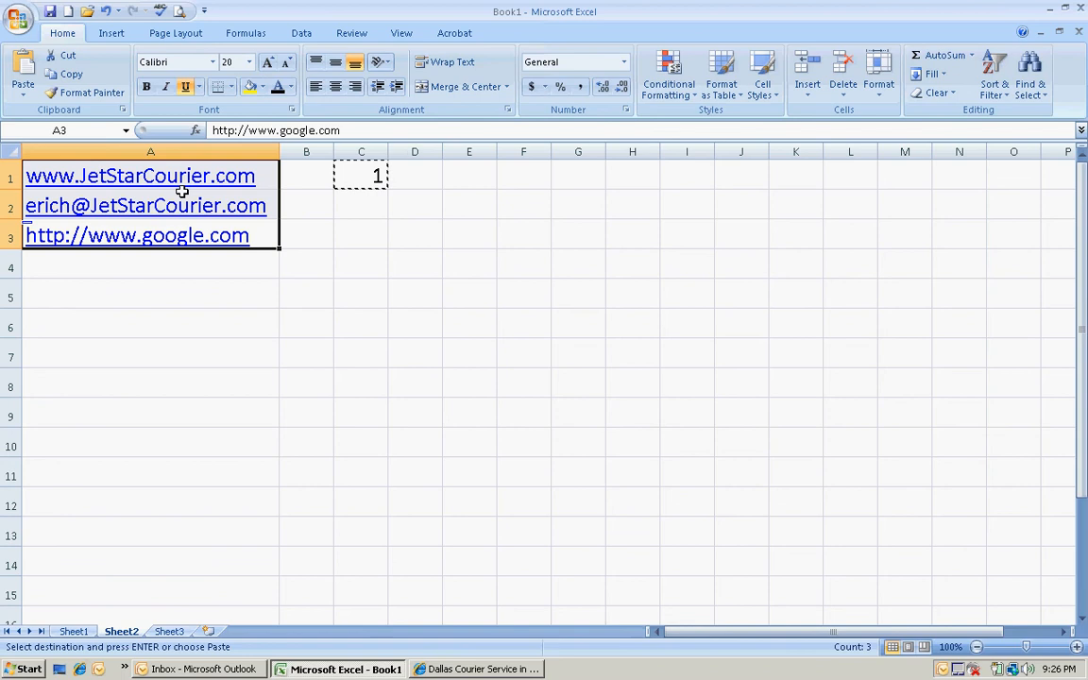
mouse_move(170, 173)
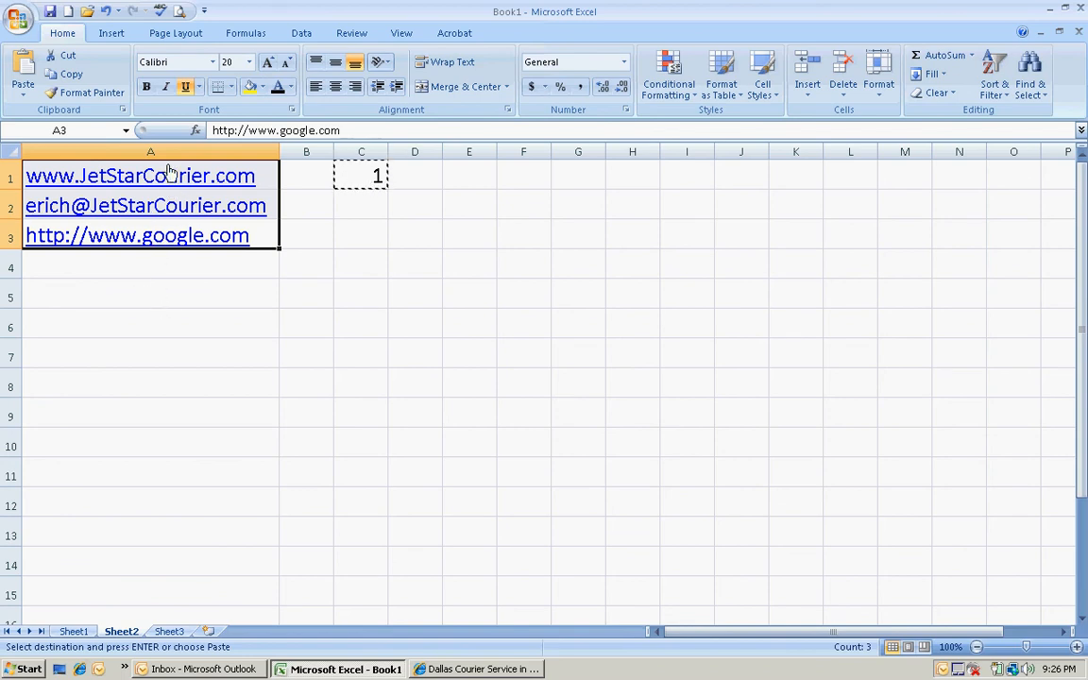
mouse_move(106, 442)
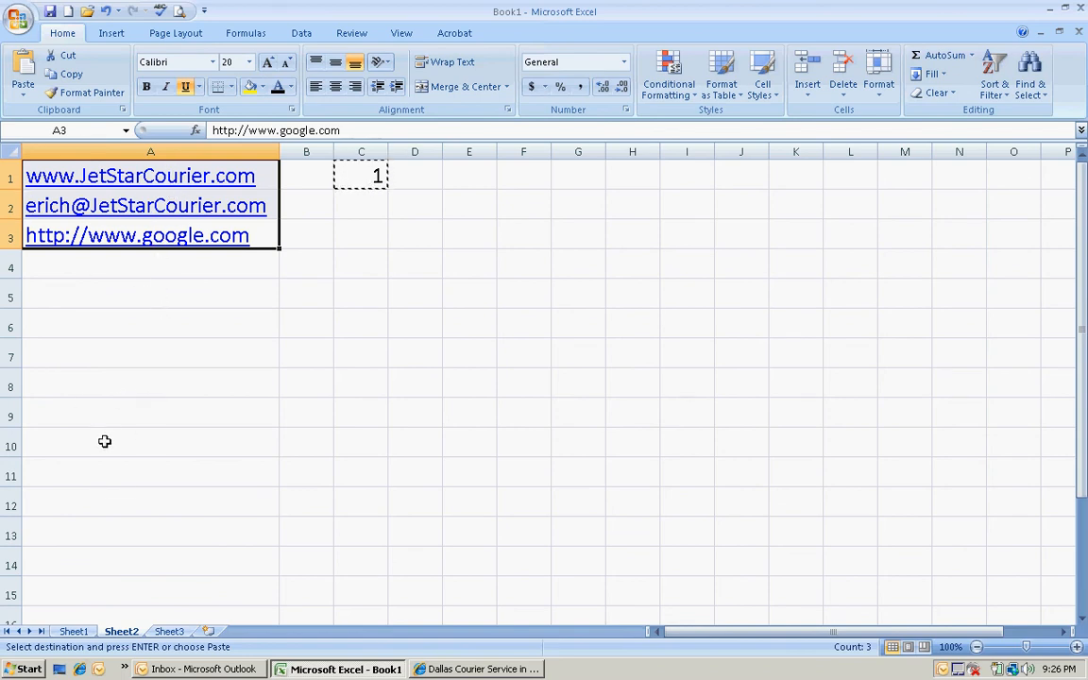
mouse_move(114, 111)
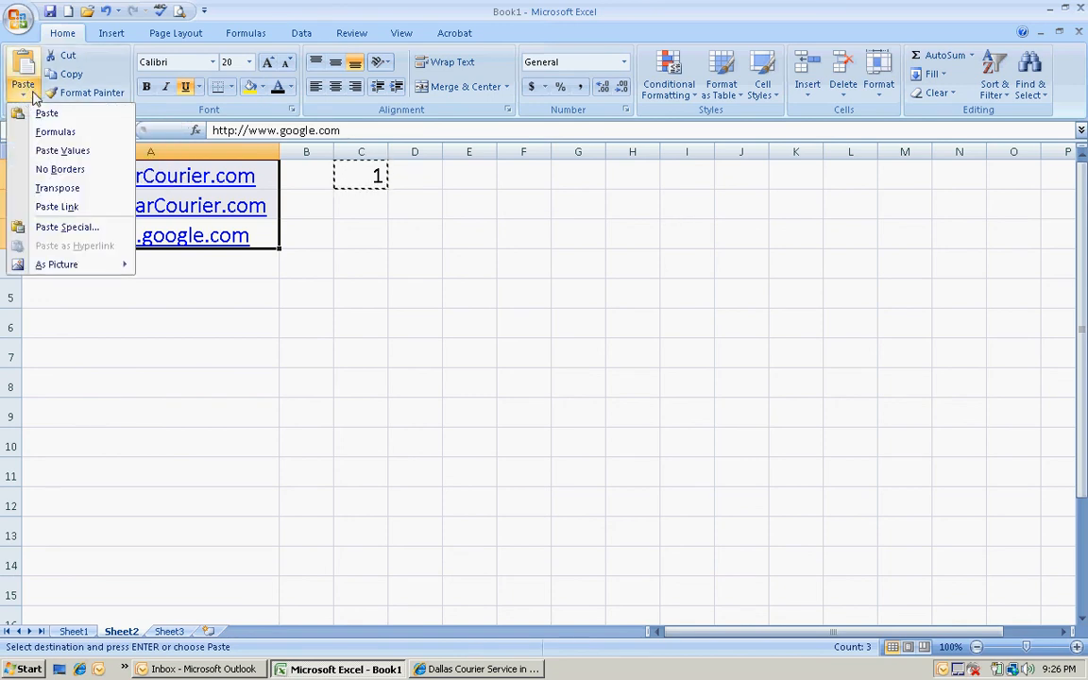
mouse_move(68, 226)
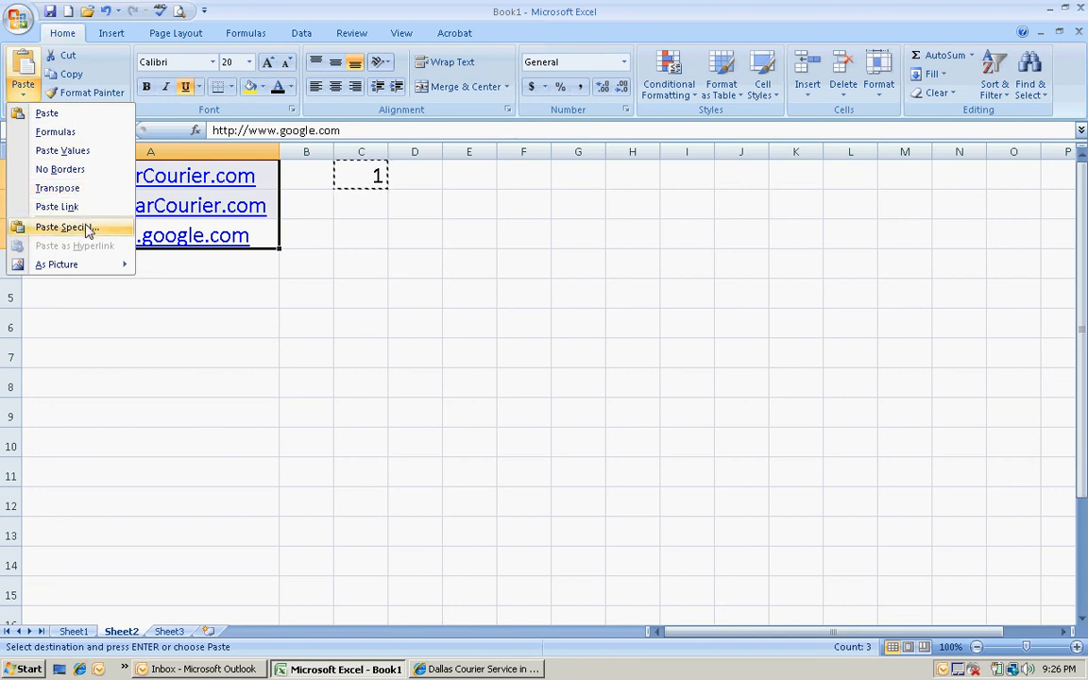
mouse_move(86, 234)
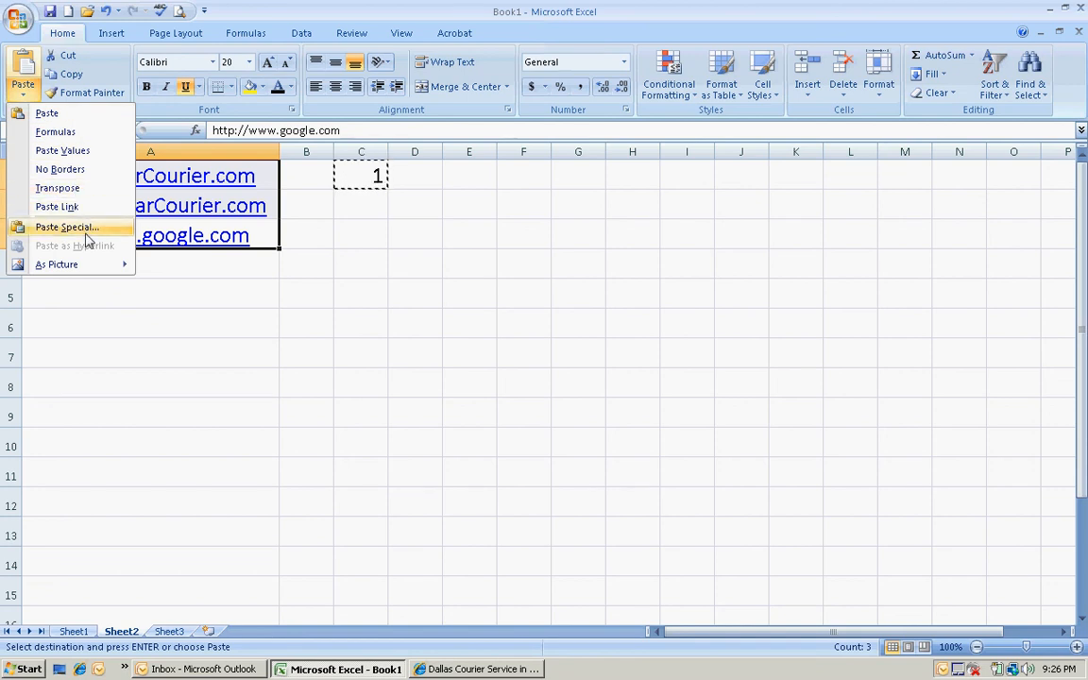
click(68, 227)
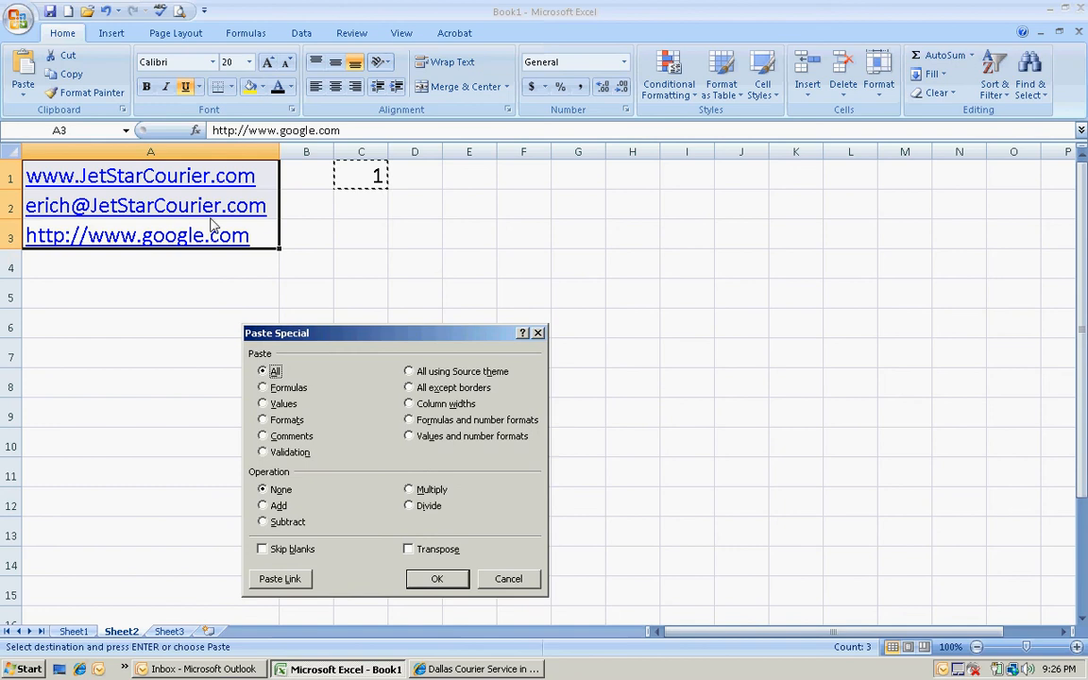
mouse_move(412, 500)
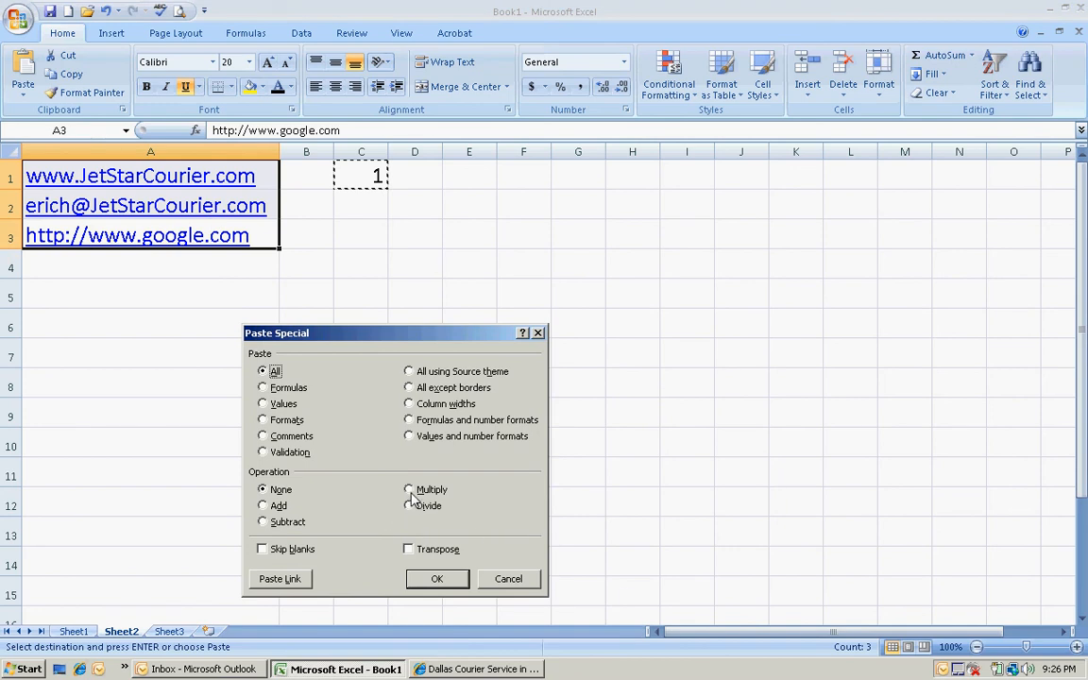
click(408, 489)
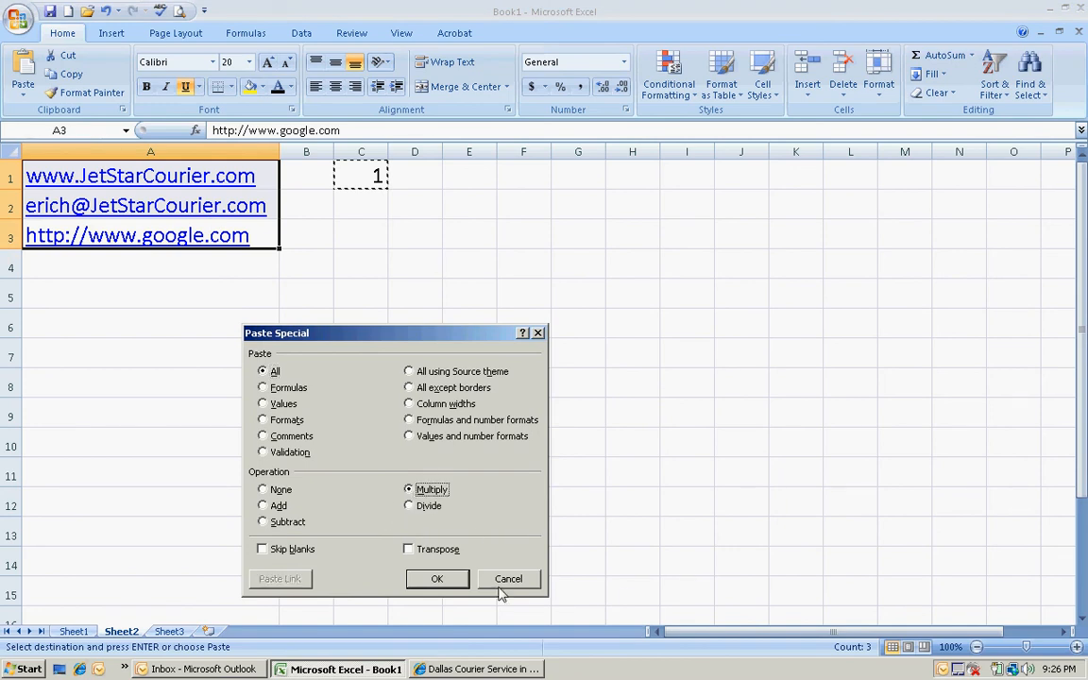
click(508, 578)
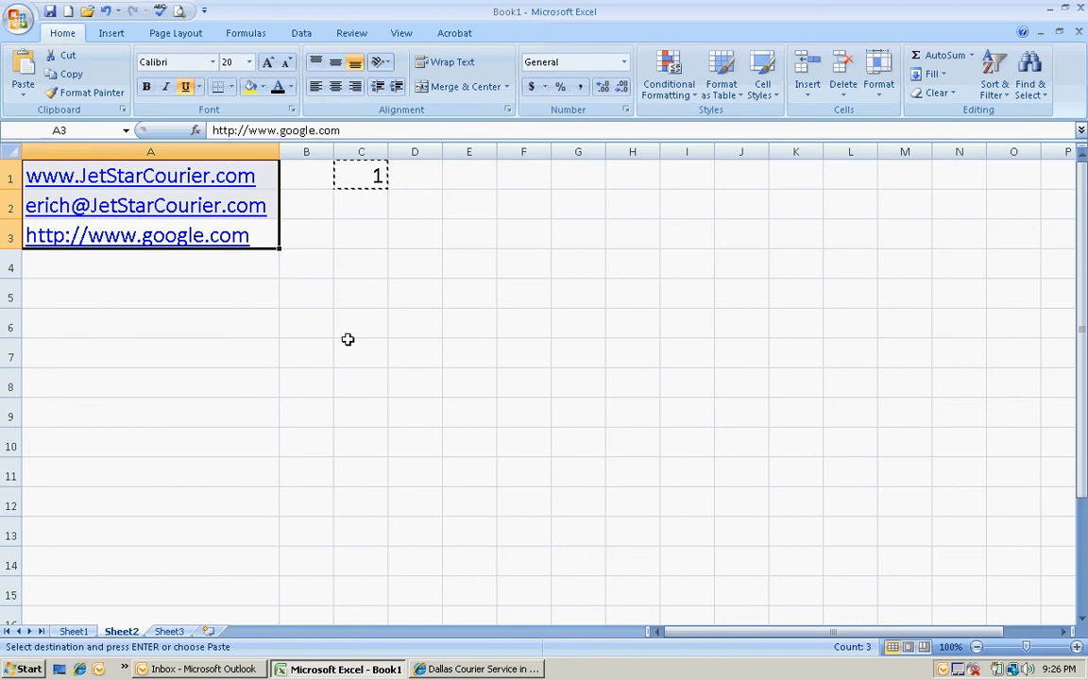
click(360, 293)
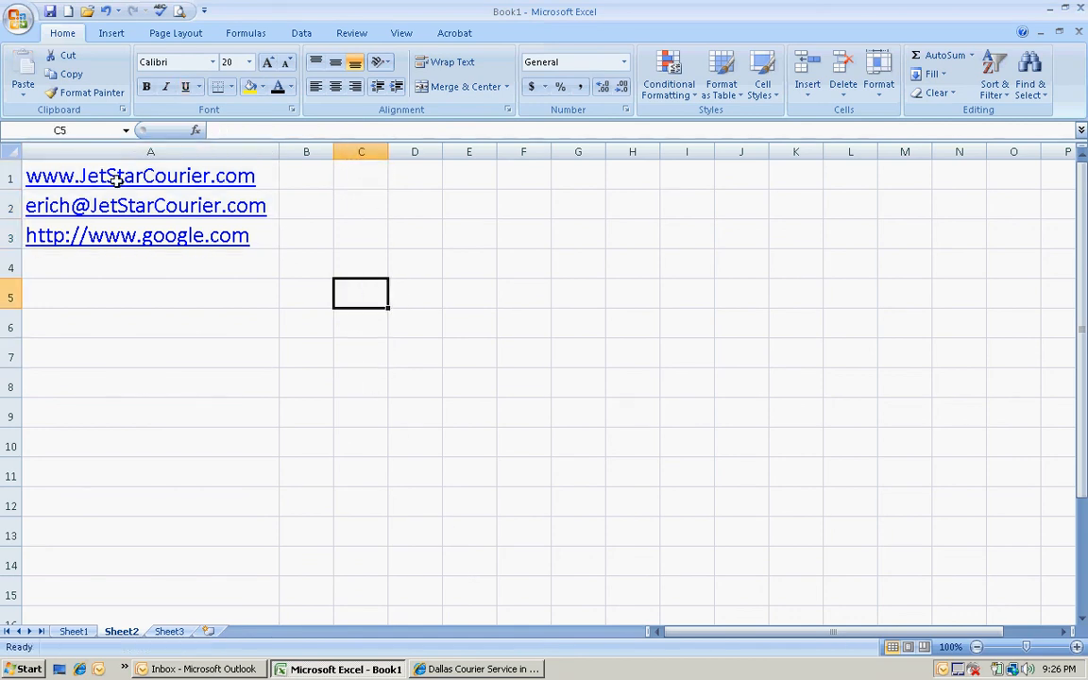
- Inspect the remaining links in A2 and A3, then remove hyperlinks from all of column A
click(147, 204)
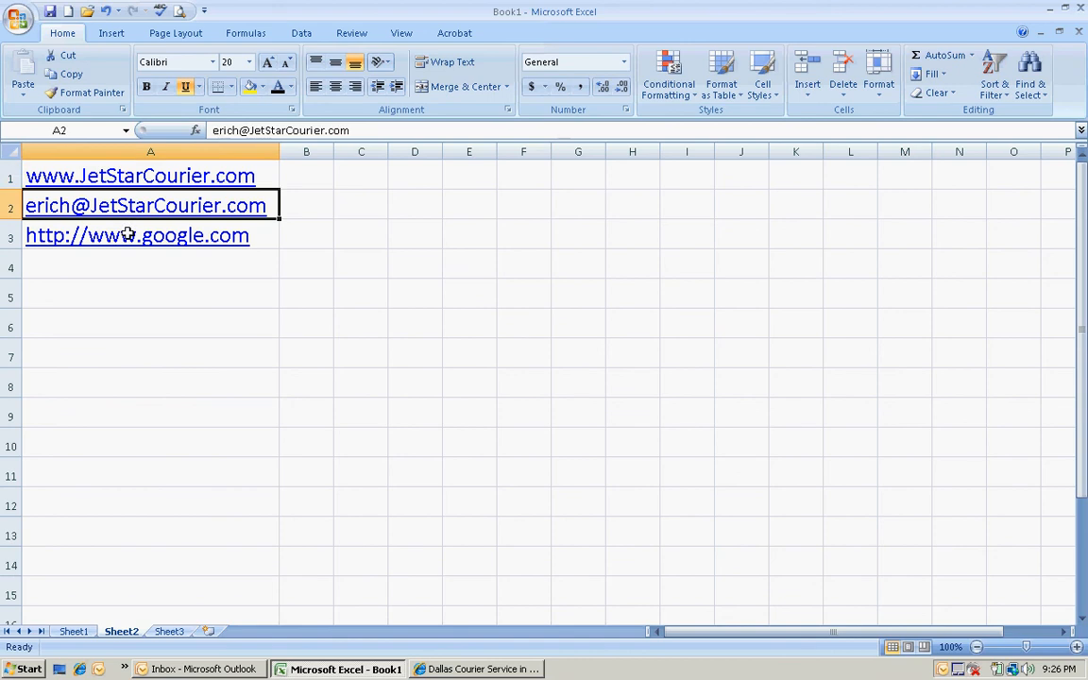
click(136, 234)
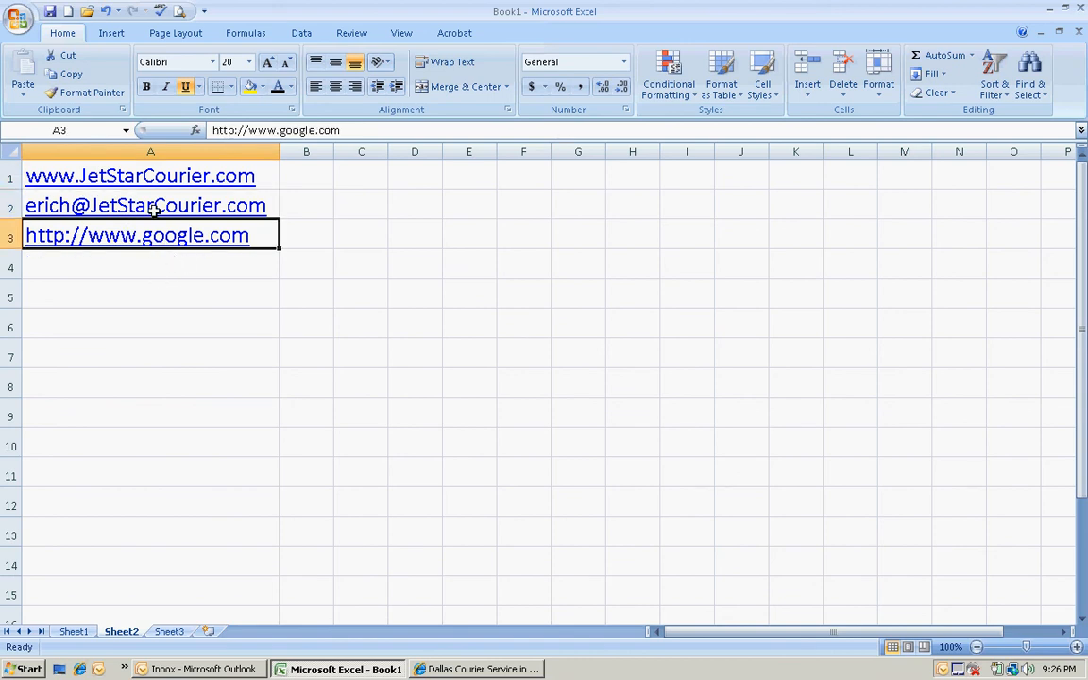
click(151, 296)
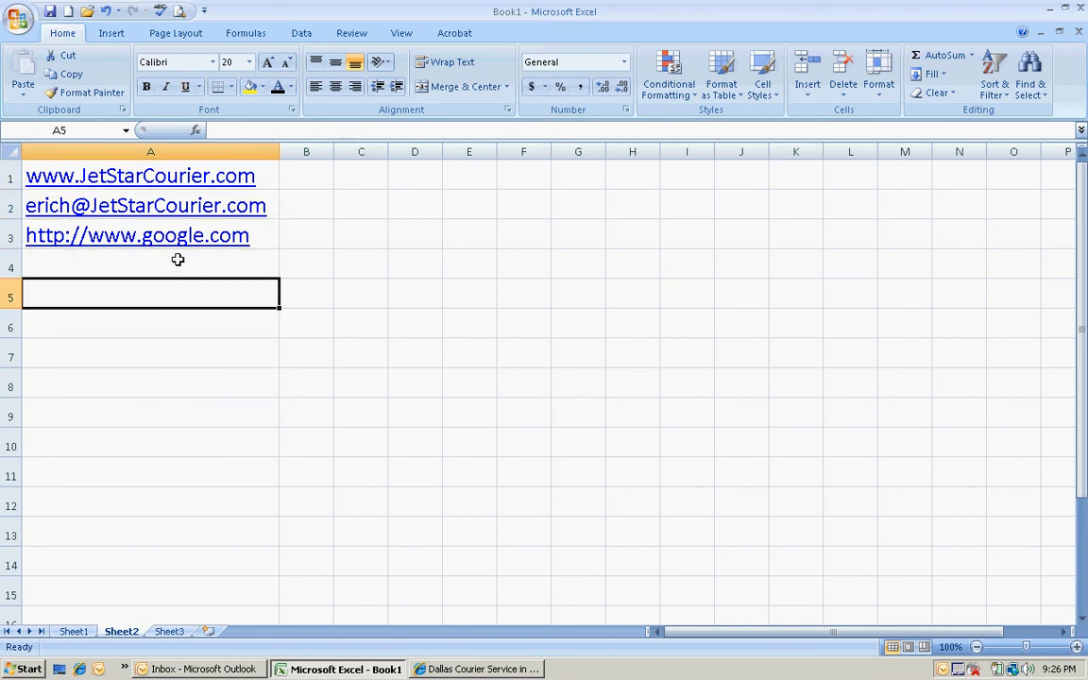
click(147, 204)
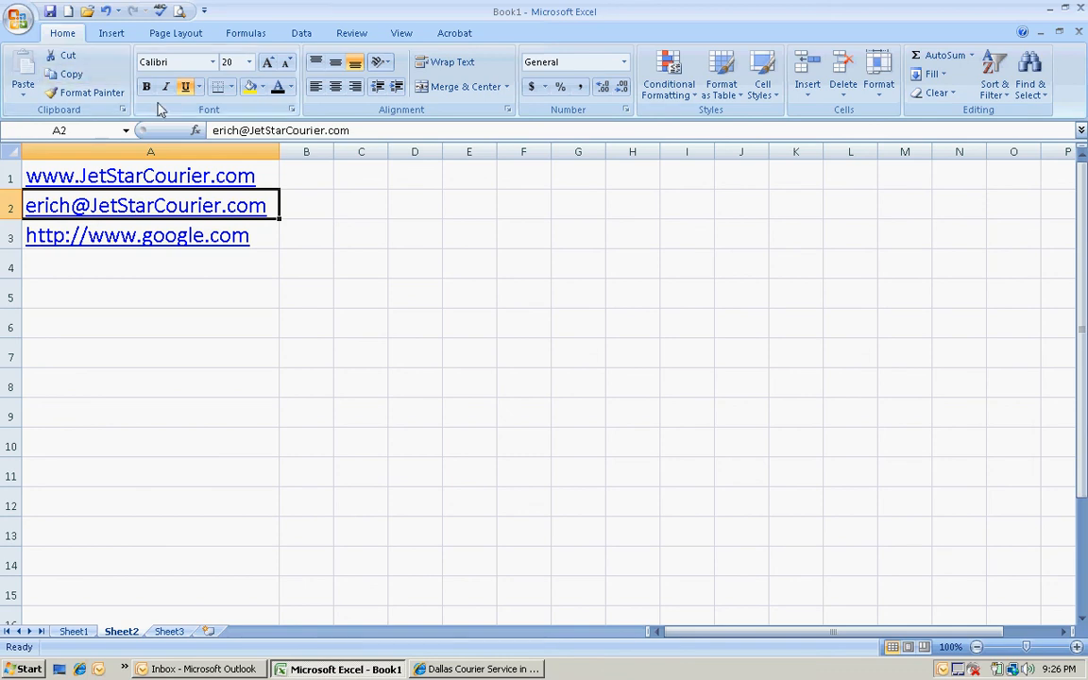
click(151, 151)
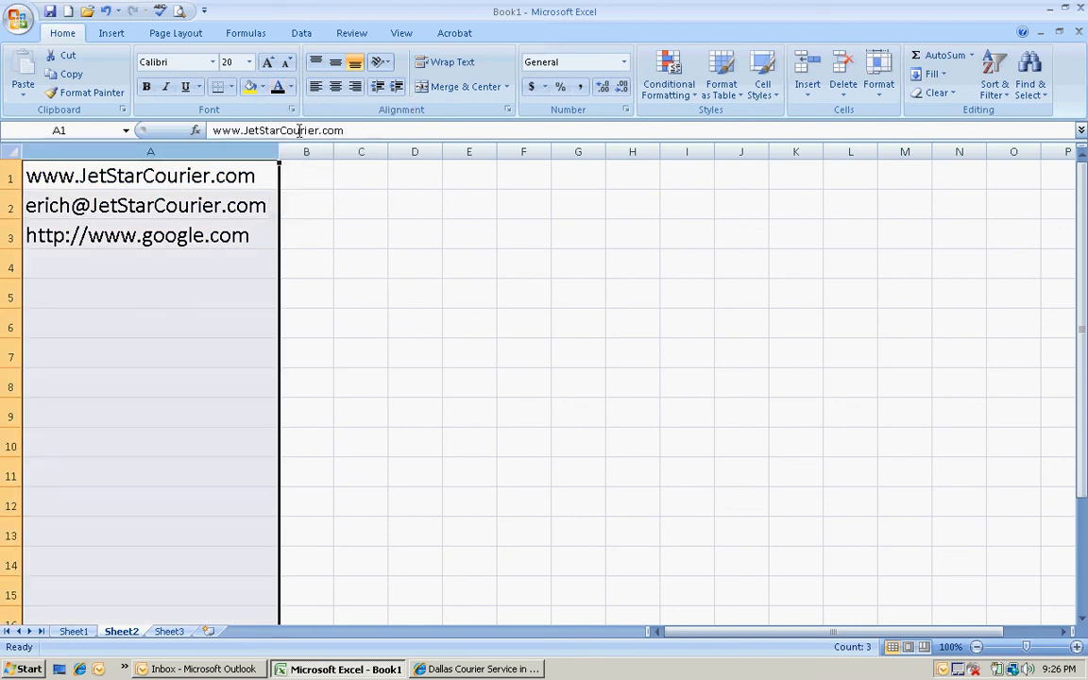
- Verify A1, A2 and A3 are now plain black, non-underlined text
click(151, 355)
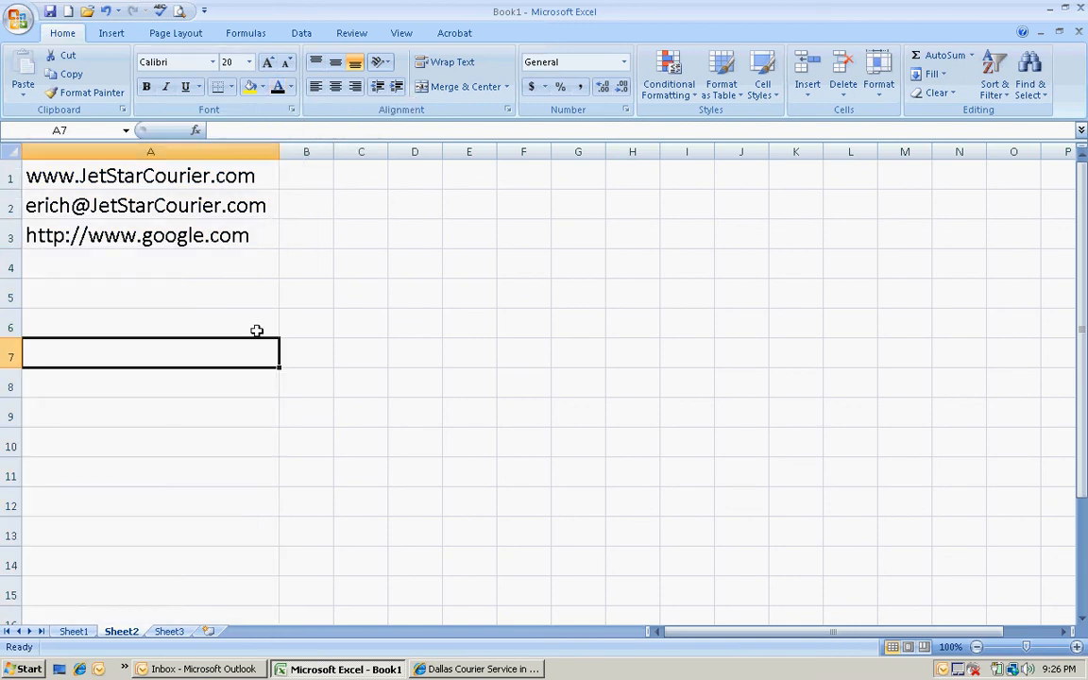
mouse_move(213, 268)
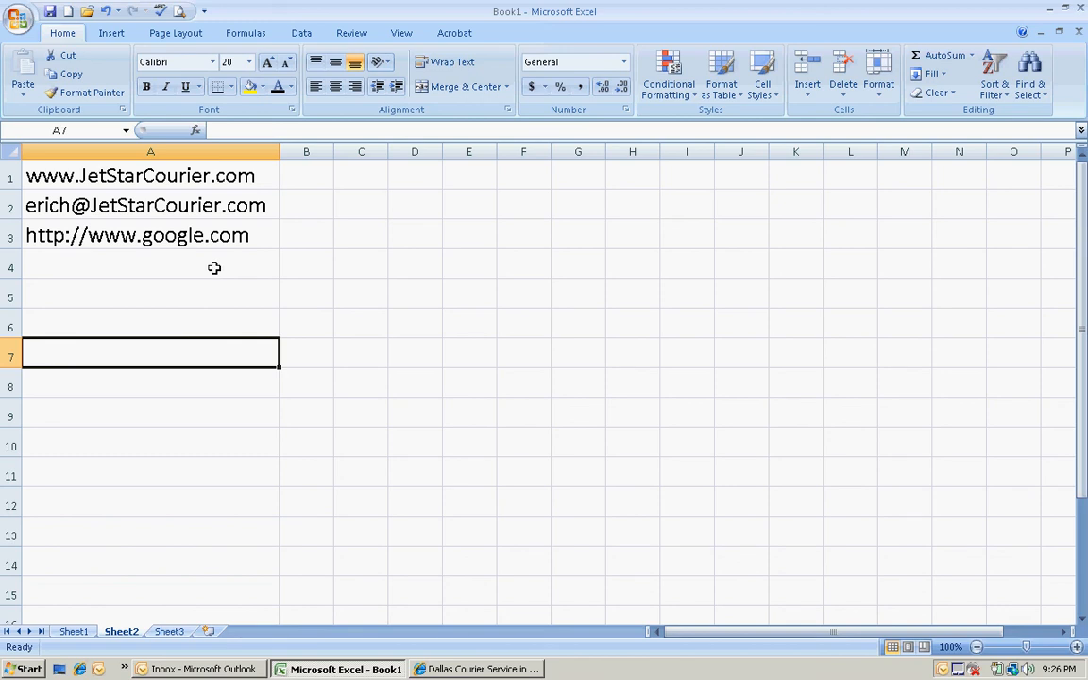
click(151, 176)
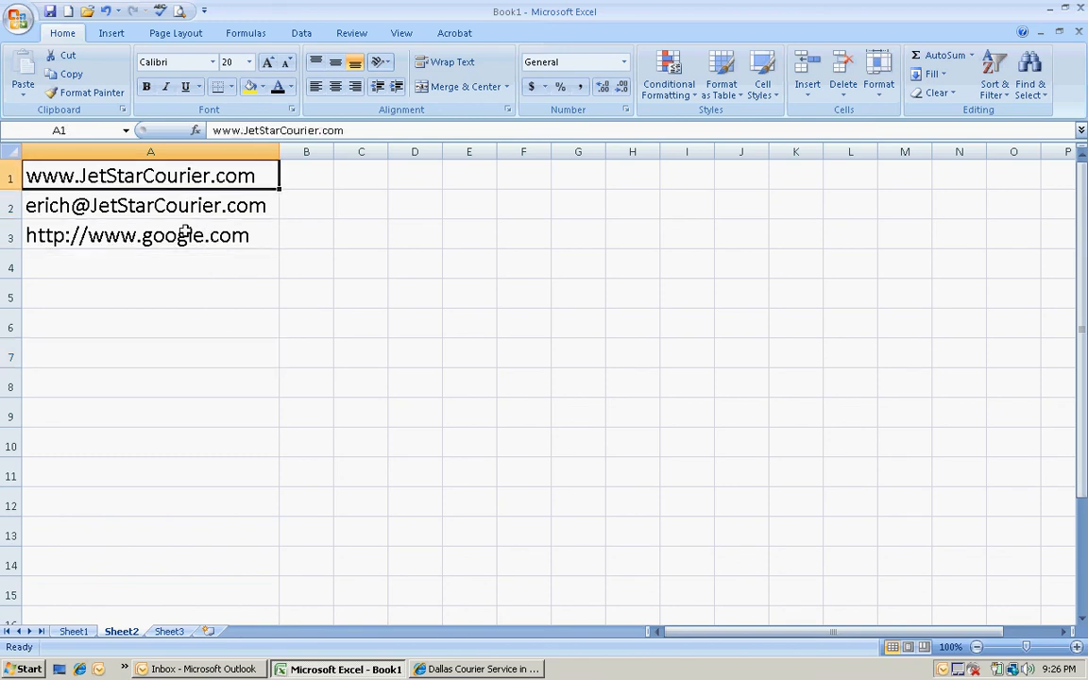
click(136, 234)
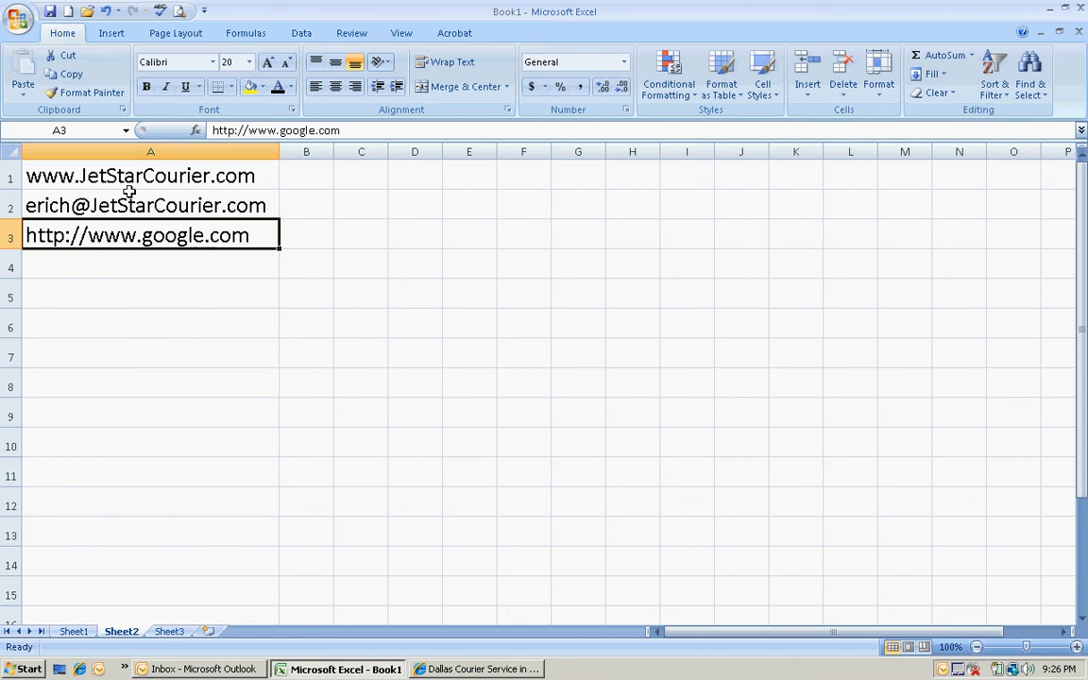
click(147, 204)
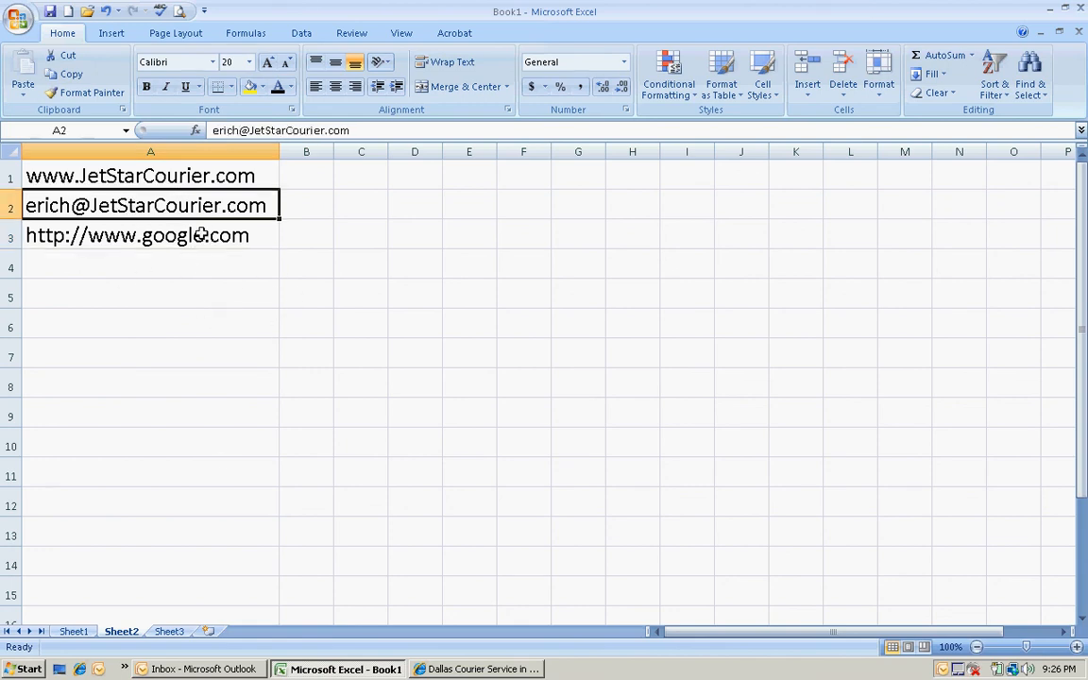